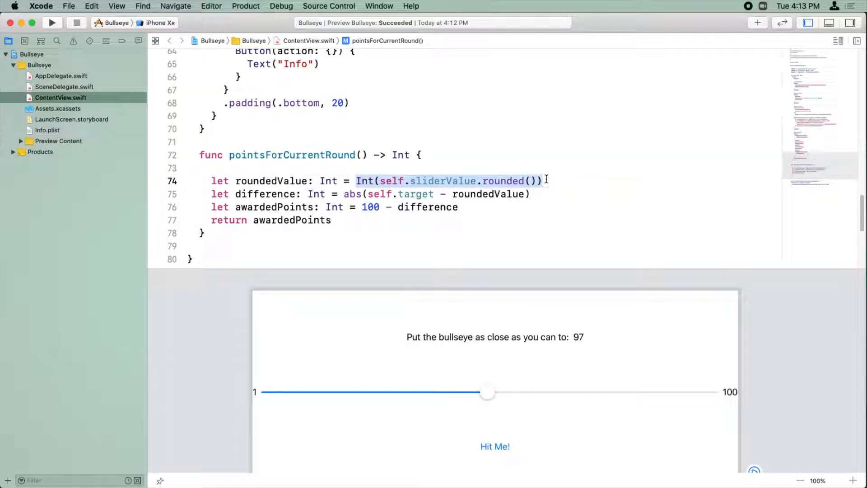
# Step: Remove ': Int' from roundedValue, difference and awardedPoints in pointsForCurrentRound
pyautogui.click(356, 180)
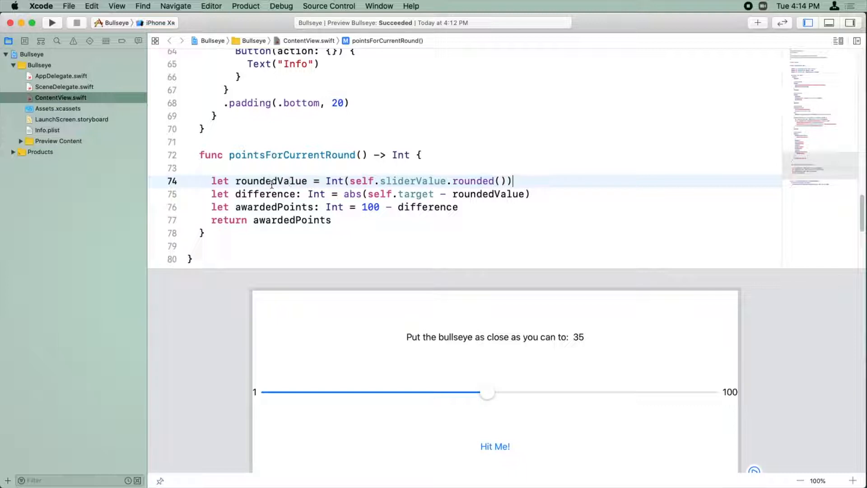
pyautogui.doubleClick(271, 181)
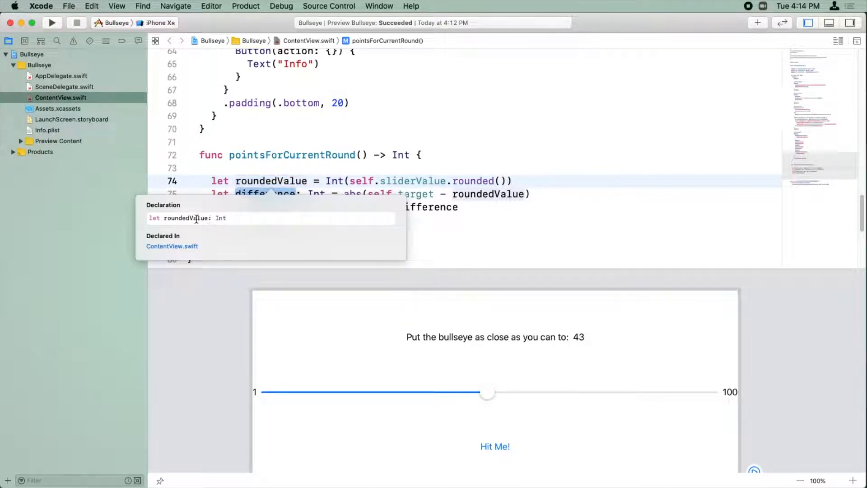
pyautogui.click(325, 168)
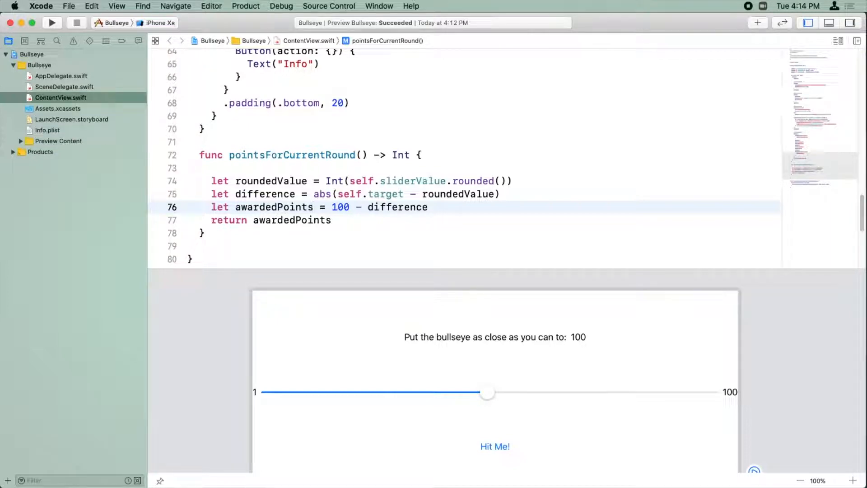
# Step: Delete ': Double' from sliderValue and ': Int' from target at the top of ContentView
pyautogui.scroll(3)
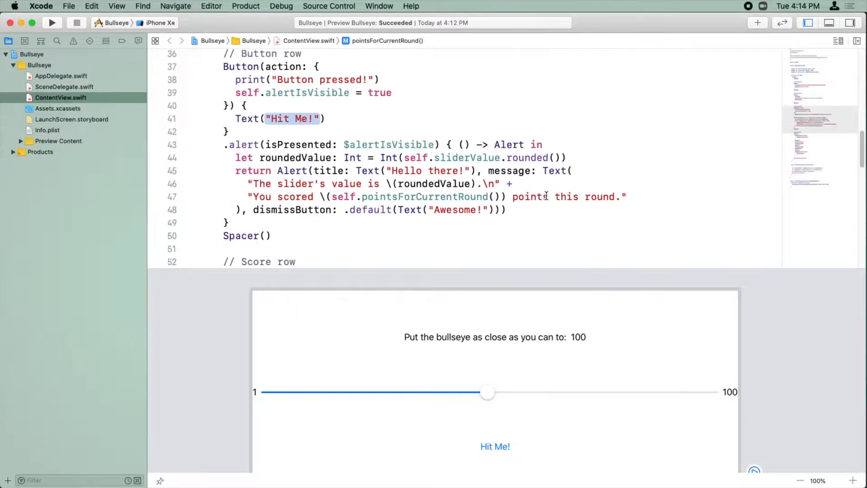
pyautogui.scroll(3)
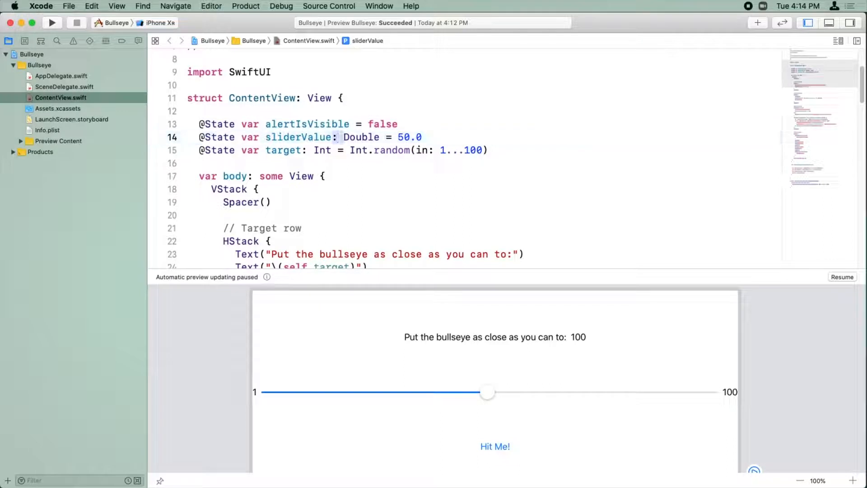
pyautogui.click(336, 137)
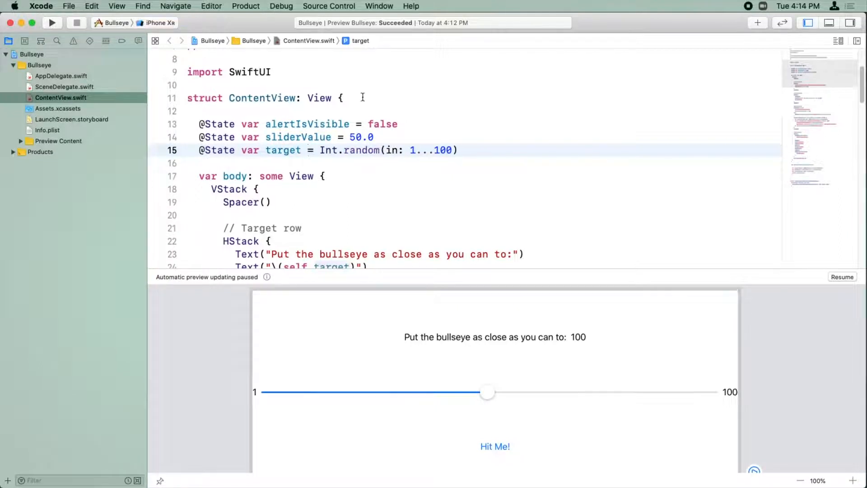
pyautogui.click(307, 123)
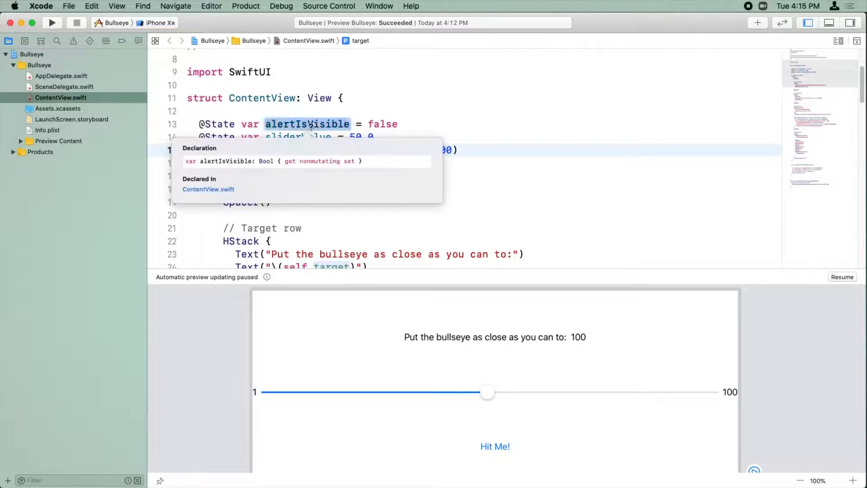
pyautogui.moveTo(283, 150)
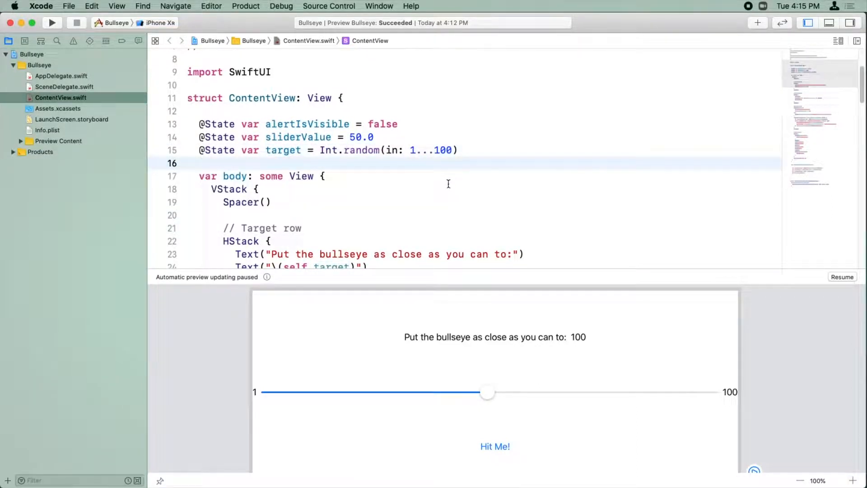
# Step: Delete ': Int' after roundedValue on line 44 in the .alert closure
pyautogui.scroll(-3)
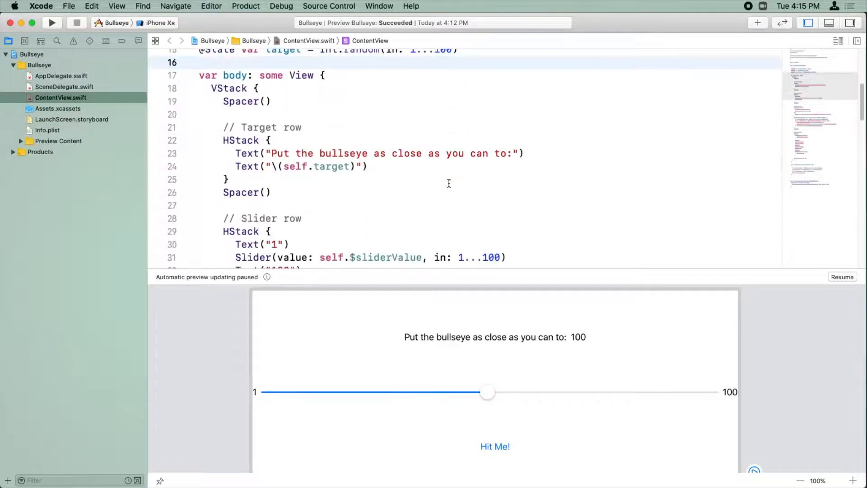
pyautogui.scroll(-3)
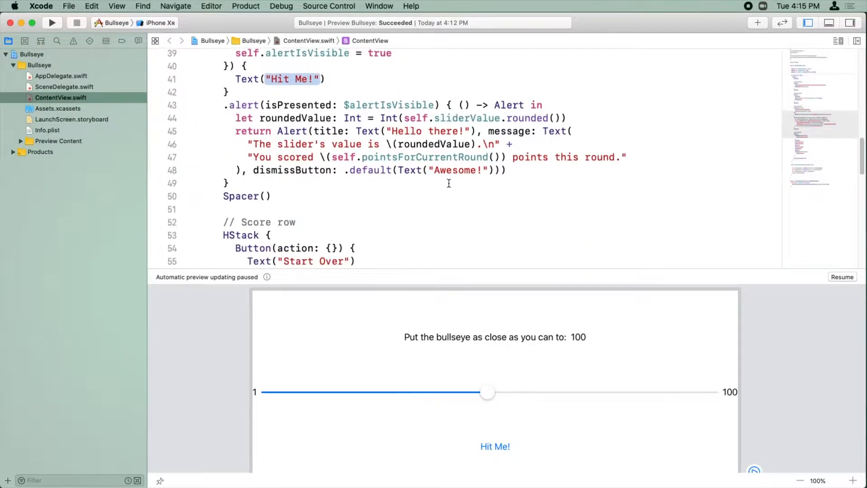
pyautogui.scroll(-3)
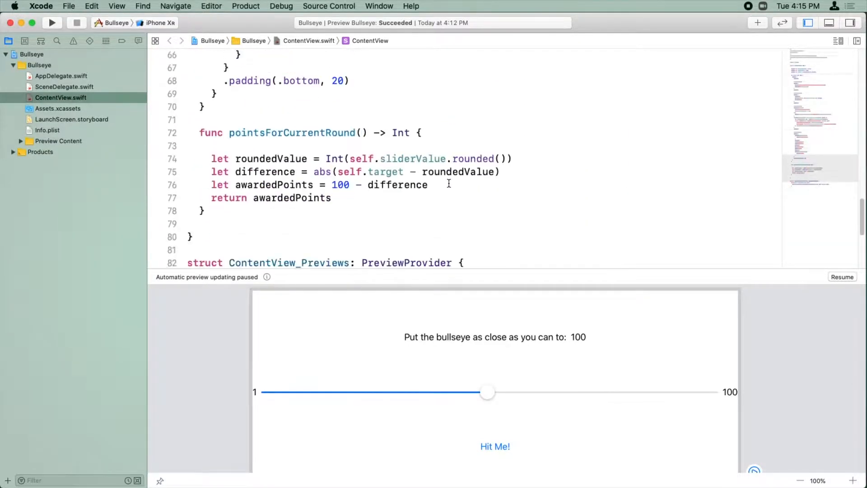
pyautogui.scroll(3)
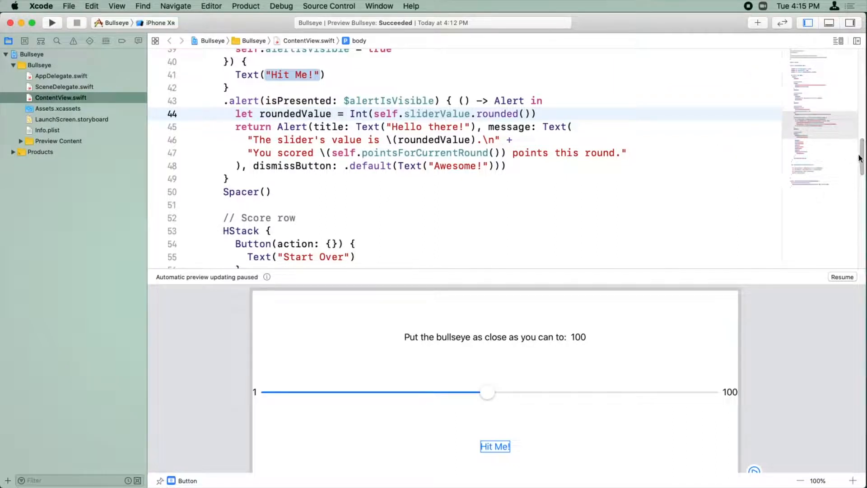
pyautogui.scroll(-3)
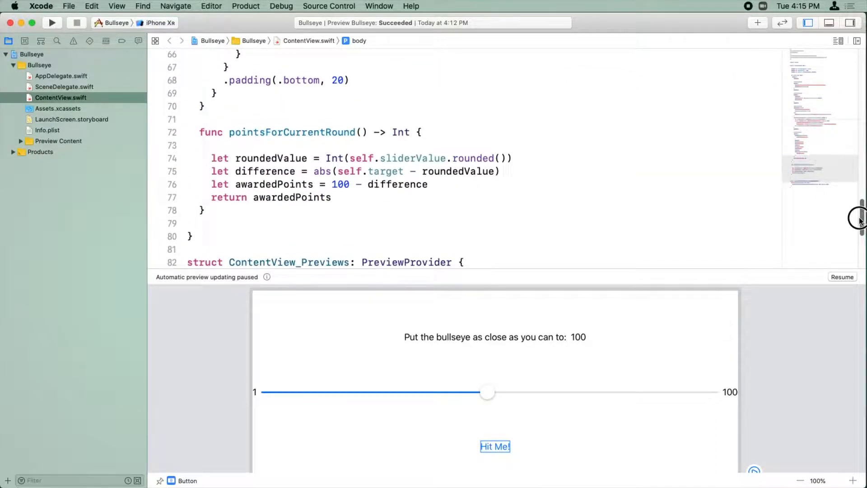
pyautogui.click(363, 157)
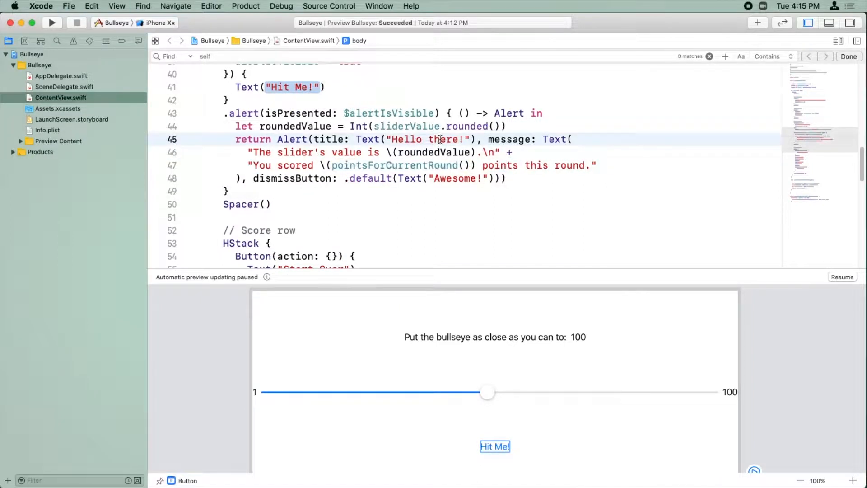
# Step: Remove every self. prefix found by searching 'self' until zero matches remain
pyautogui.click(51, 22)
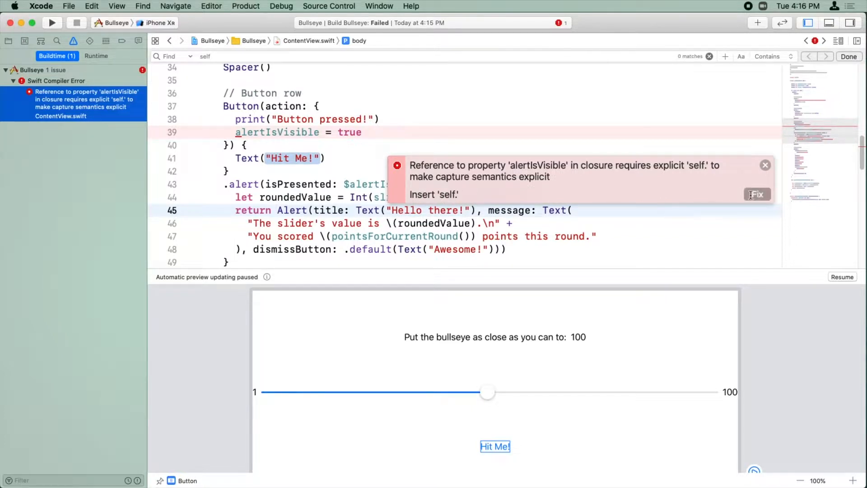
# Step: Apply the suggested fix so the button action reads self.alertIsVisible = true
pyautogui.click(756, 194)
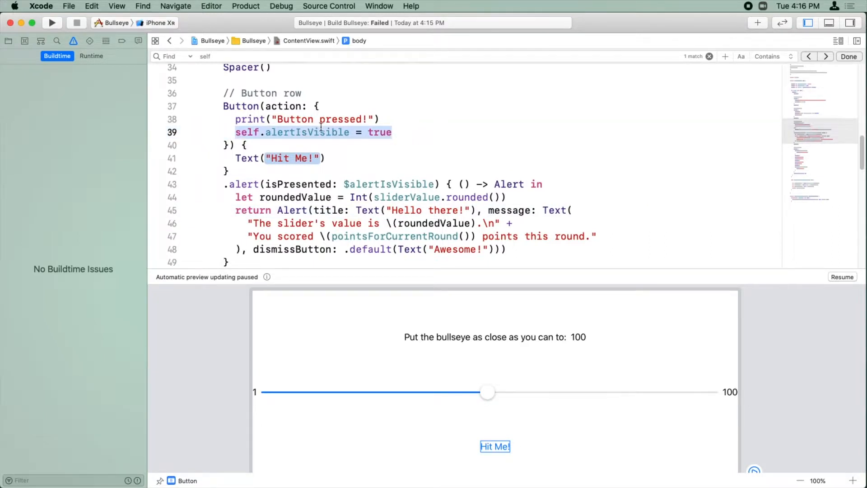
pyautogui.moveTo(285, 153)
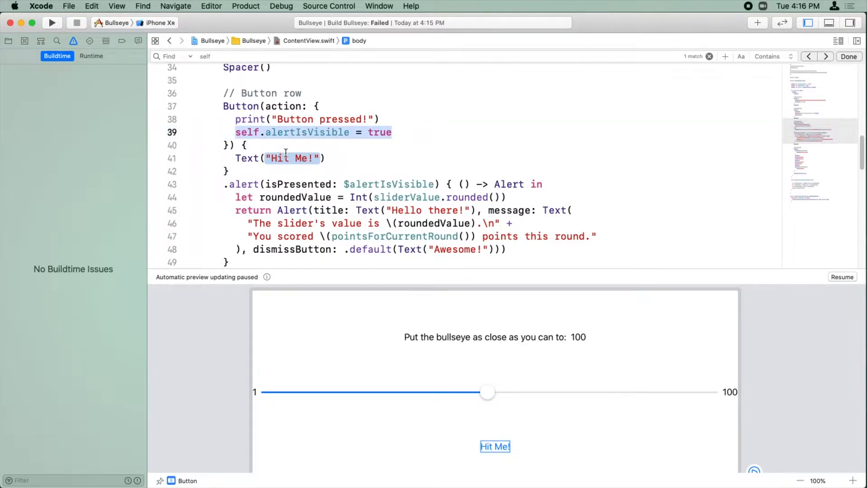
pyautogui.scroll(3)
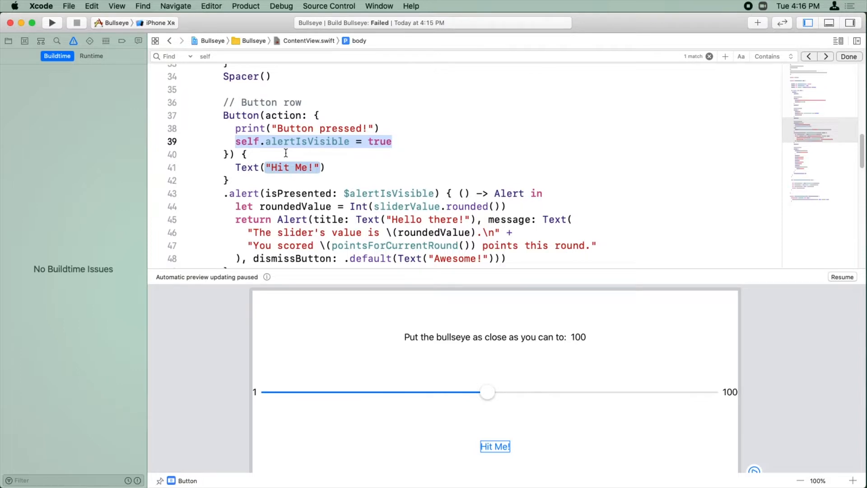
pyautogui.click(247, 153)
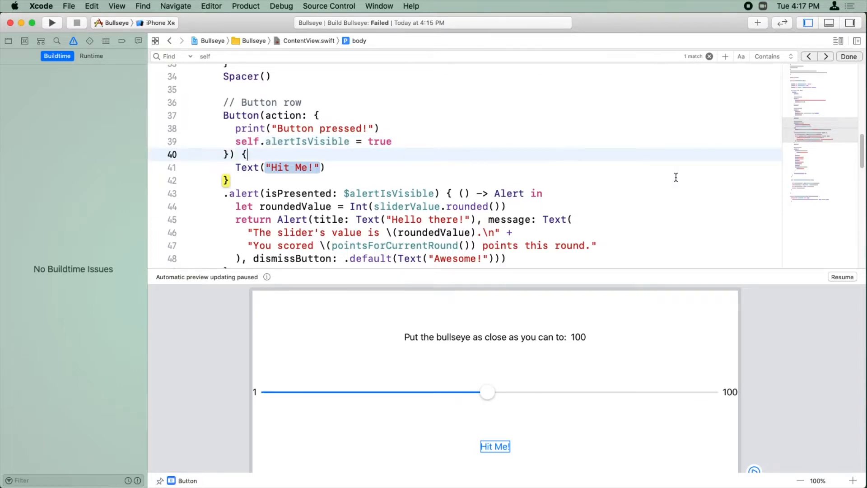
pyautogui.scroll(-3)
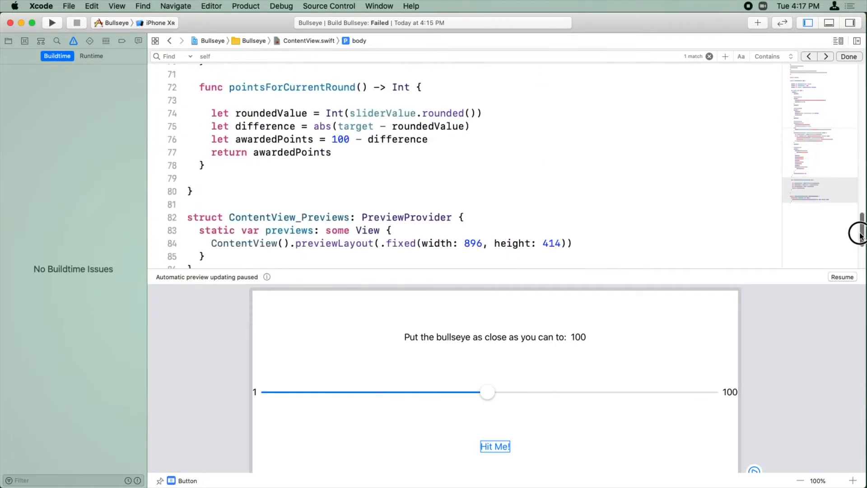
pyautogui.scroll(3)
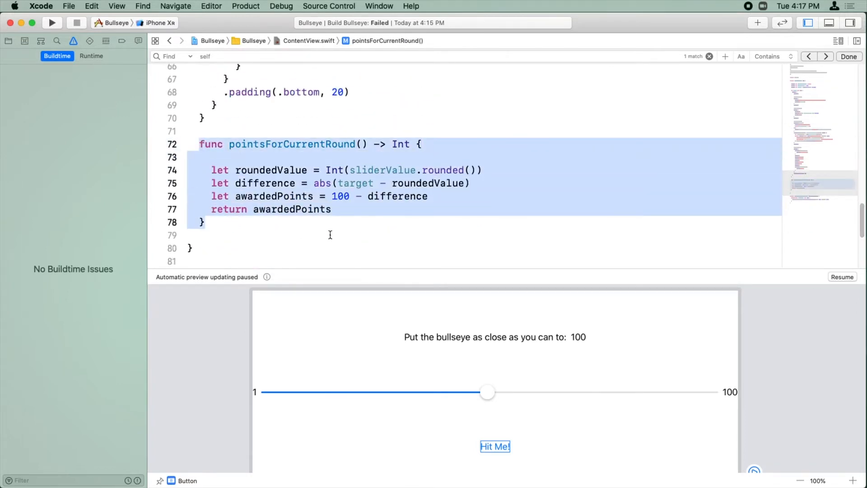
pyautogui.click(347, 235)
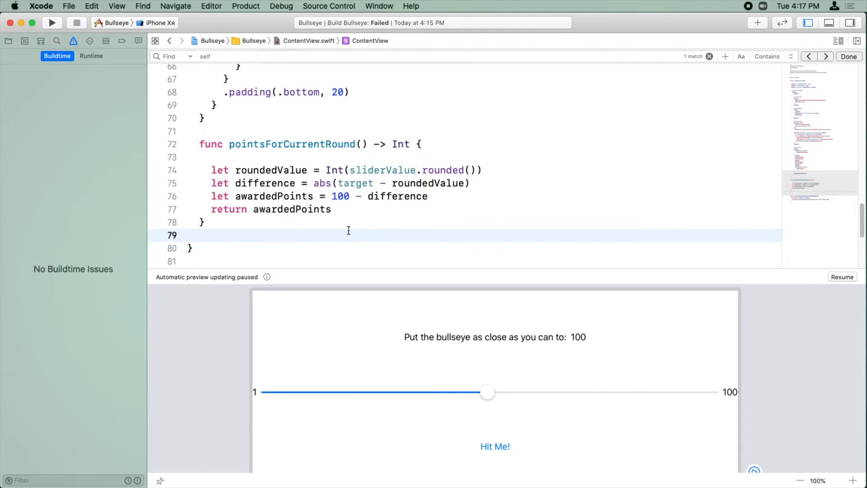
pyautogui.click(200, 234)
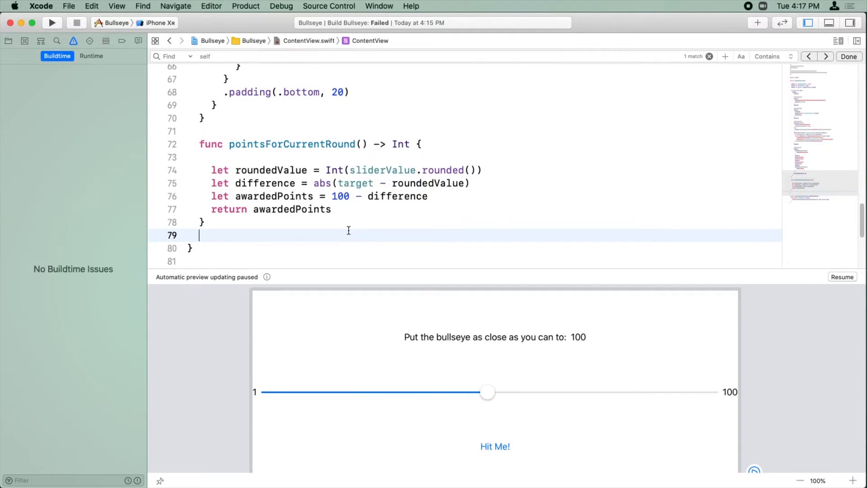